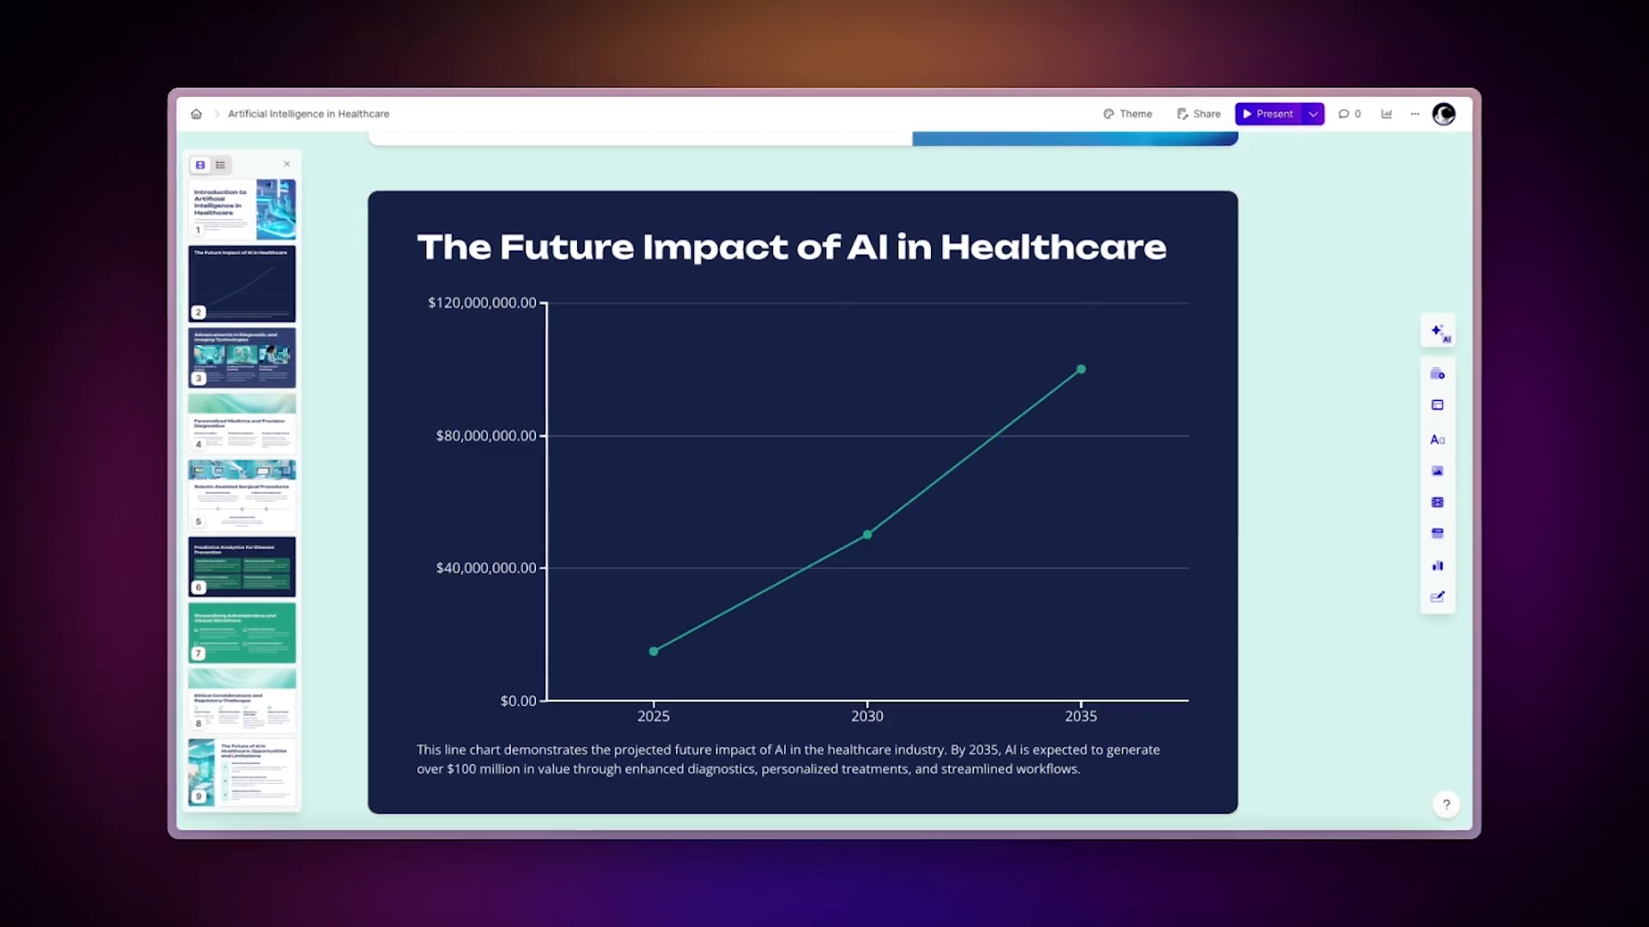
- Try a different theme in the theme picker for the real estate presentation
left_click(1133, 113)
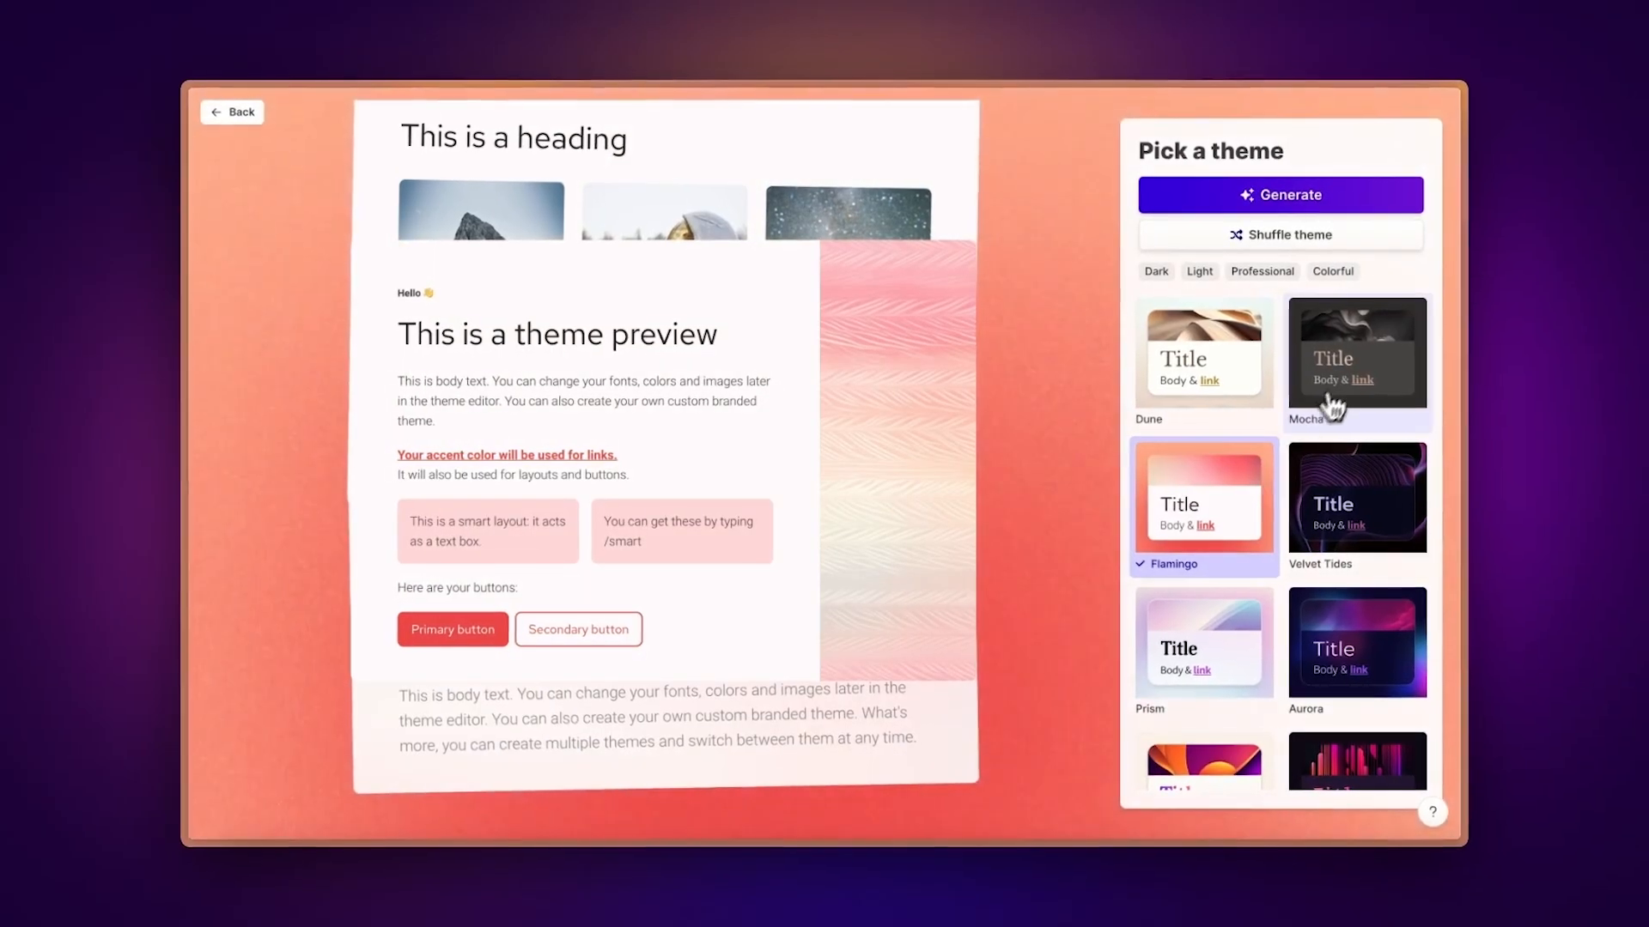
left_click(1355, 497)
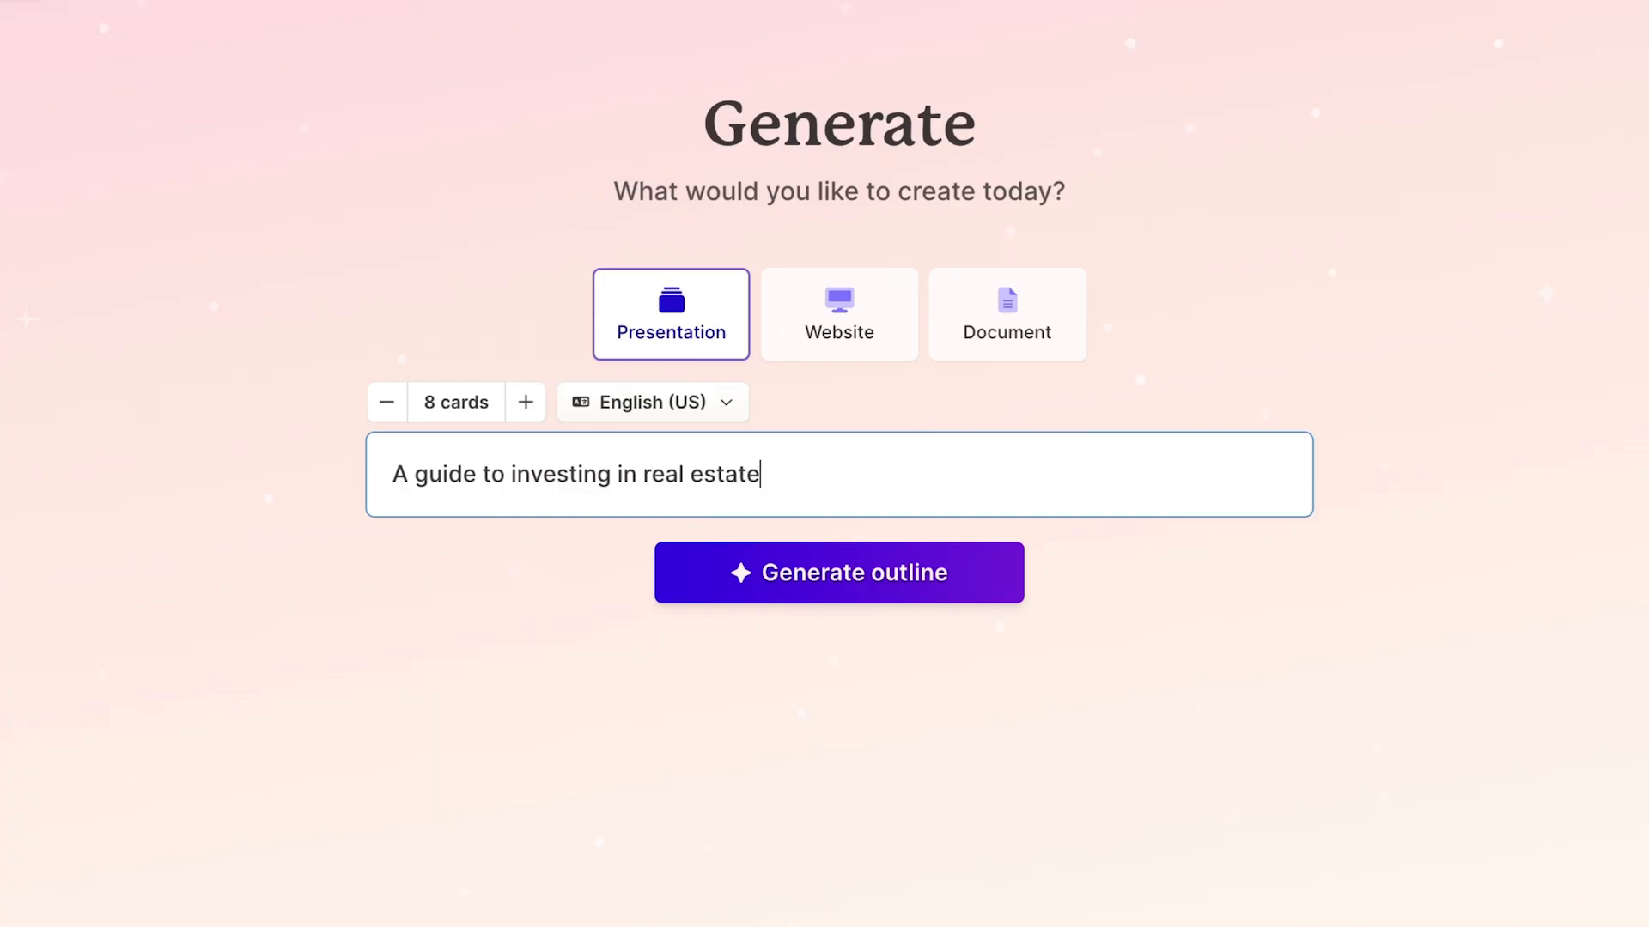
- Generate the outline from the 'A guide to investing in real estate' prompt
left_click(838, 572)
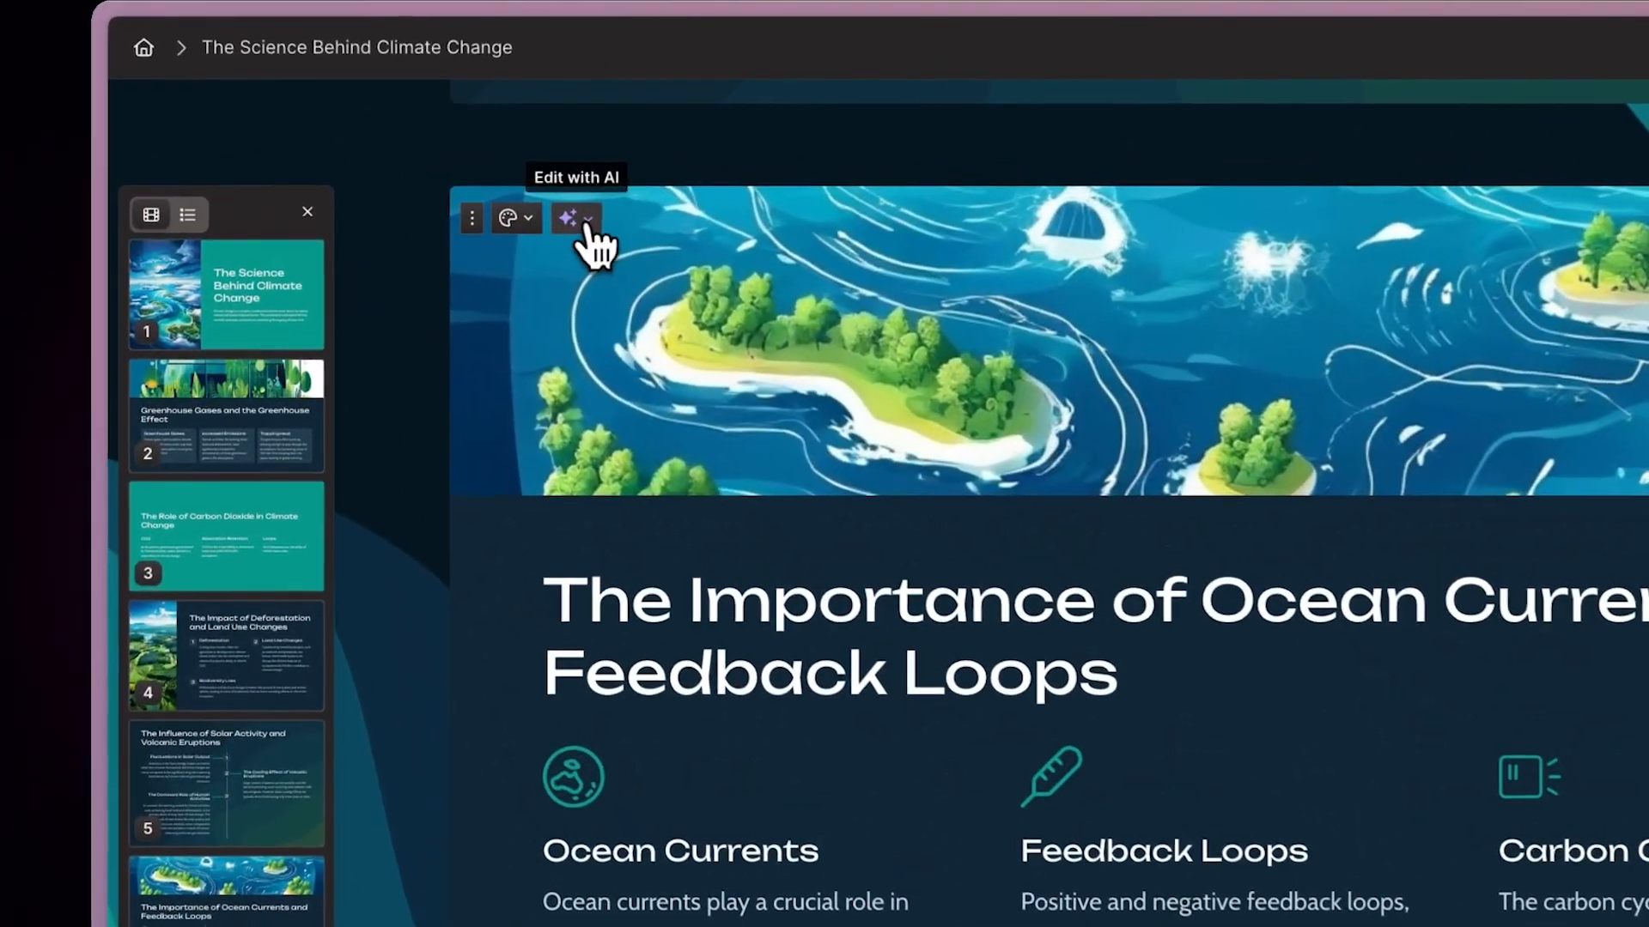
- Rework the card with Edit with AI and keep its more visual version
left_click(567, 219)
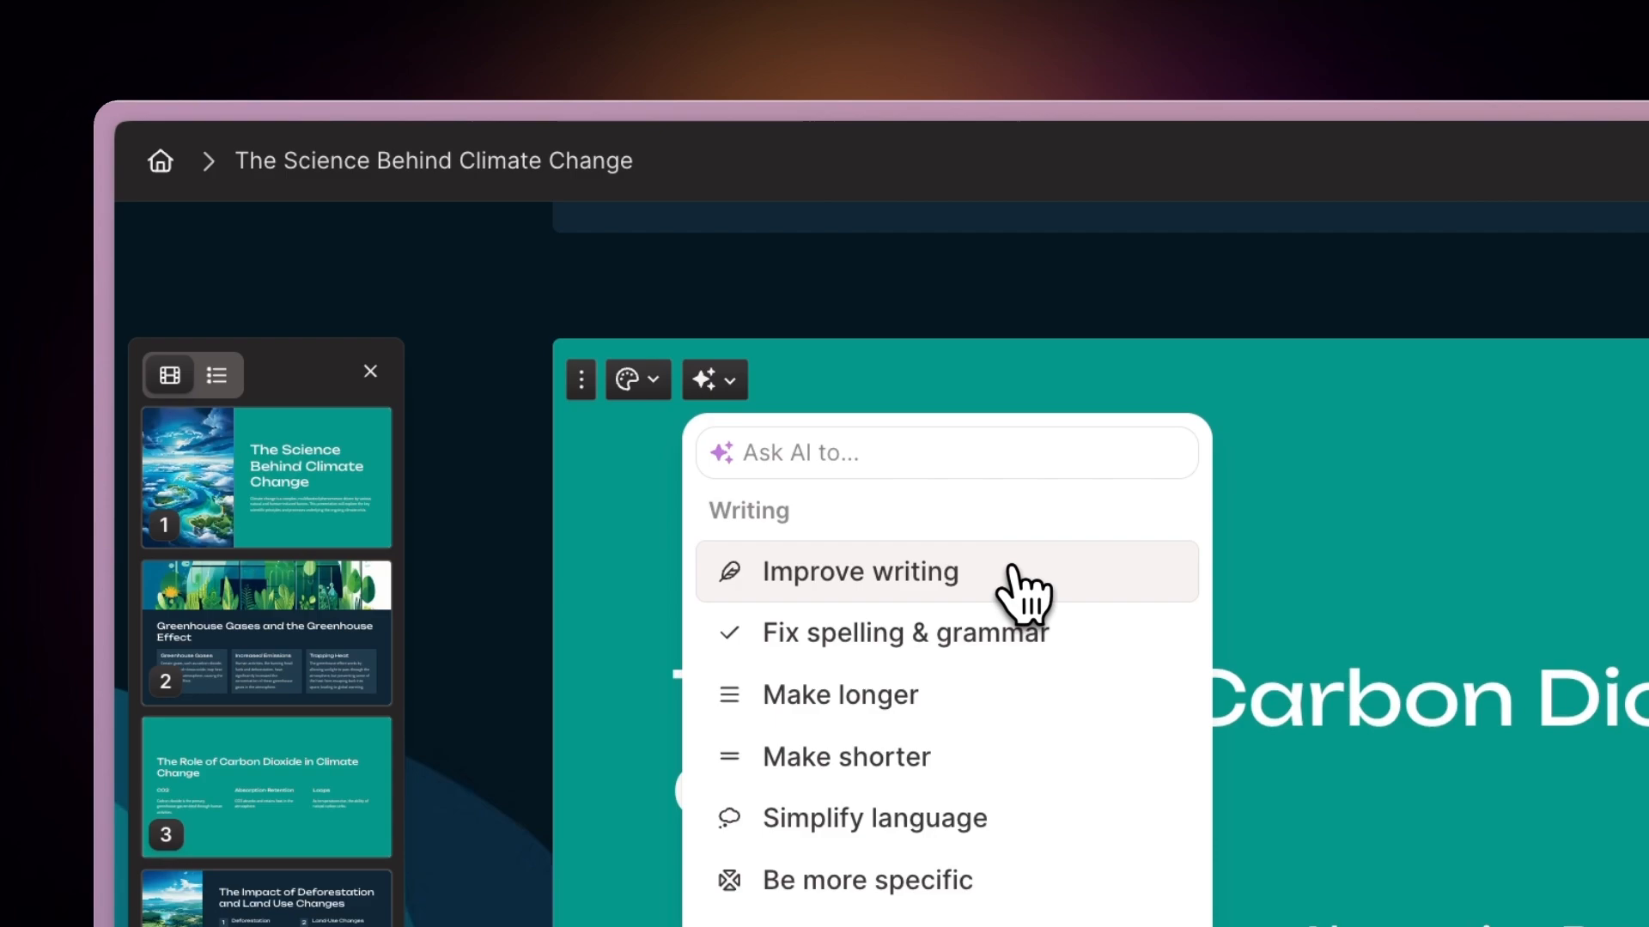
left_click(857, 572)
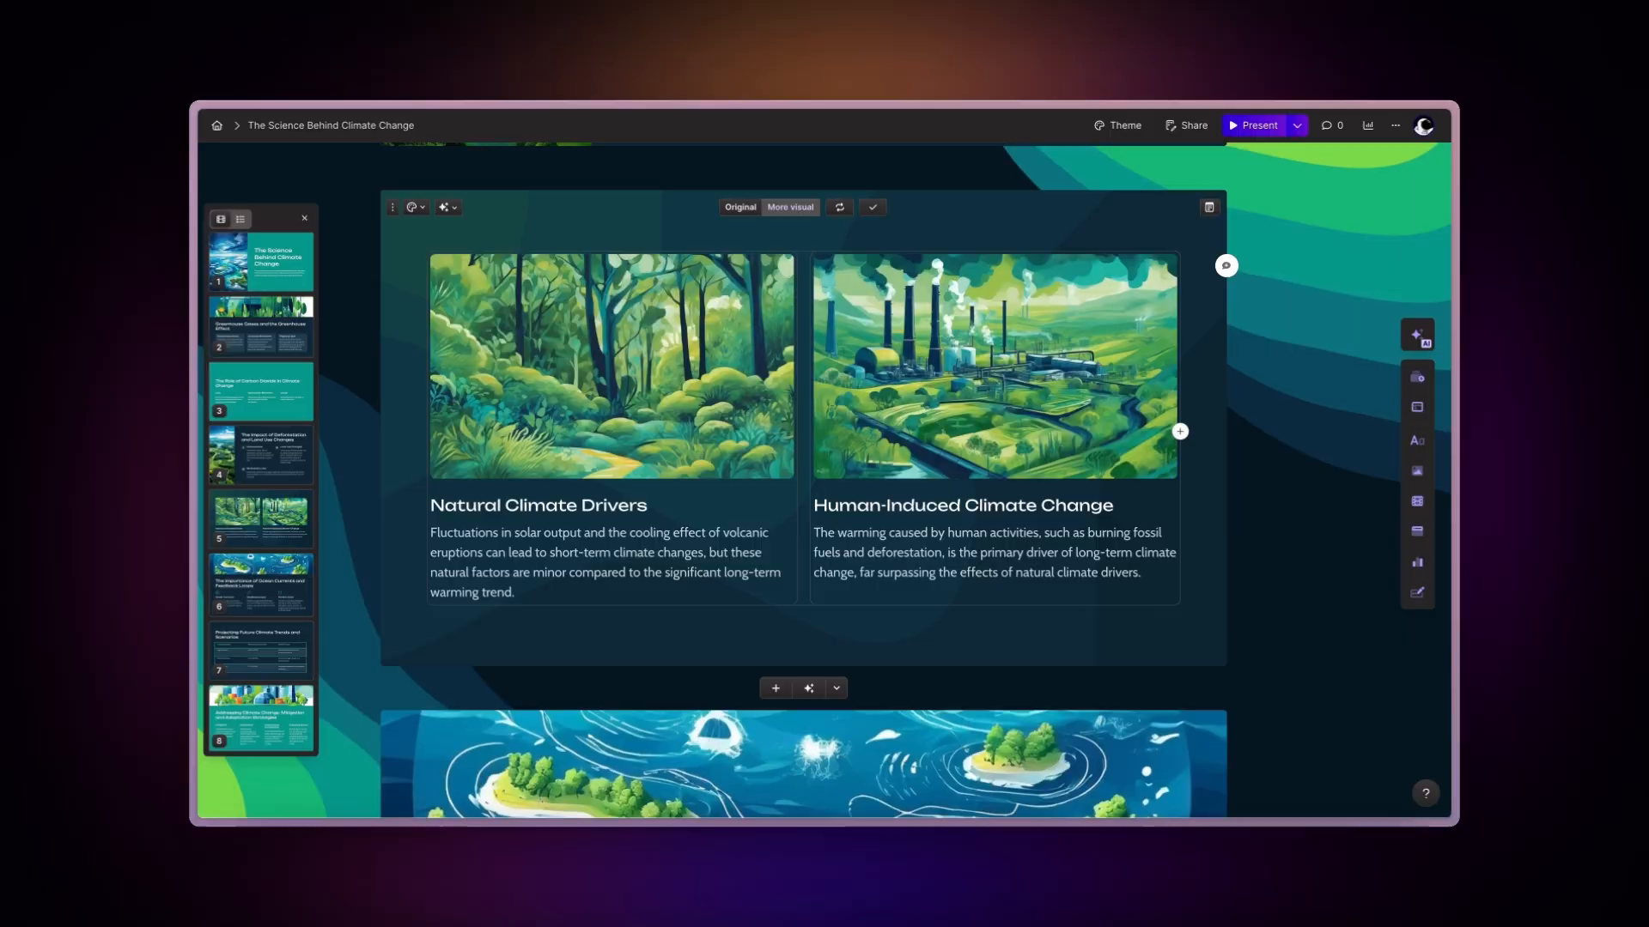
left_click(258, 648)
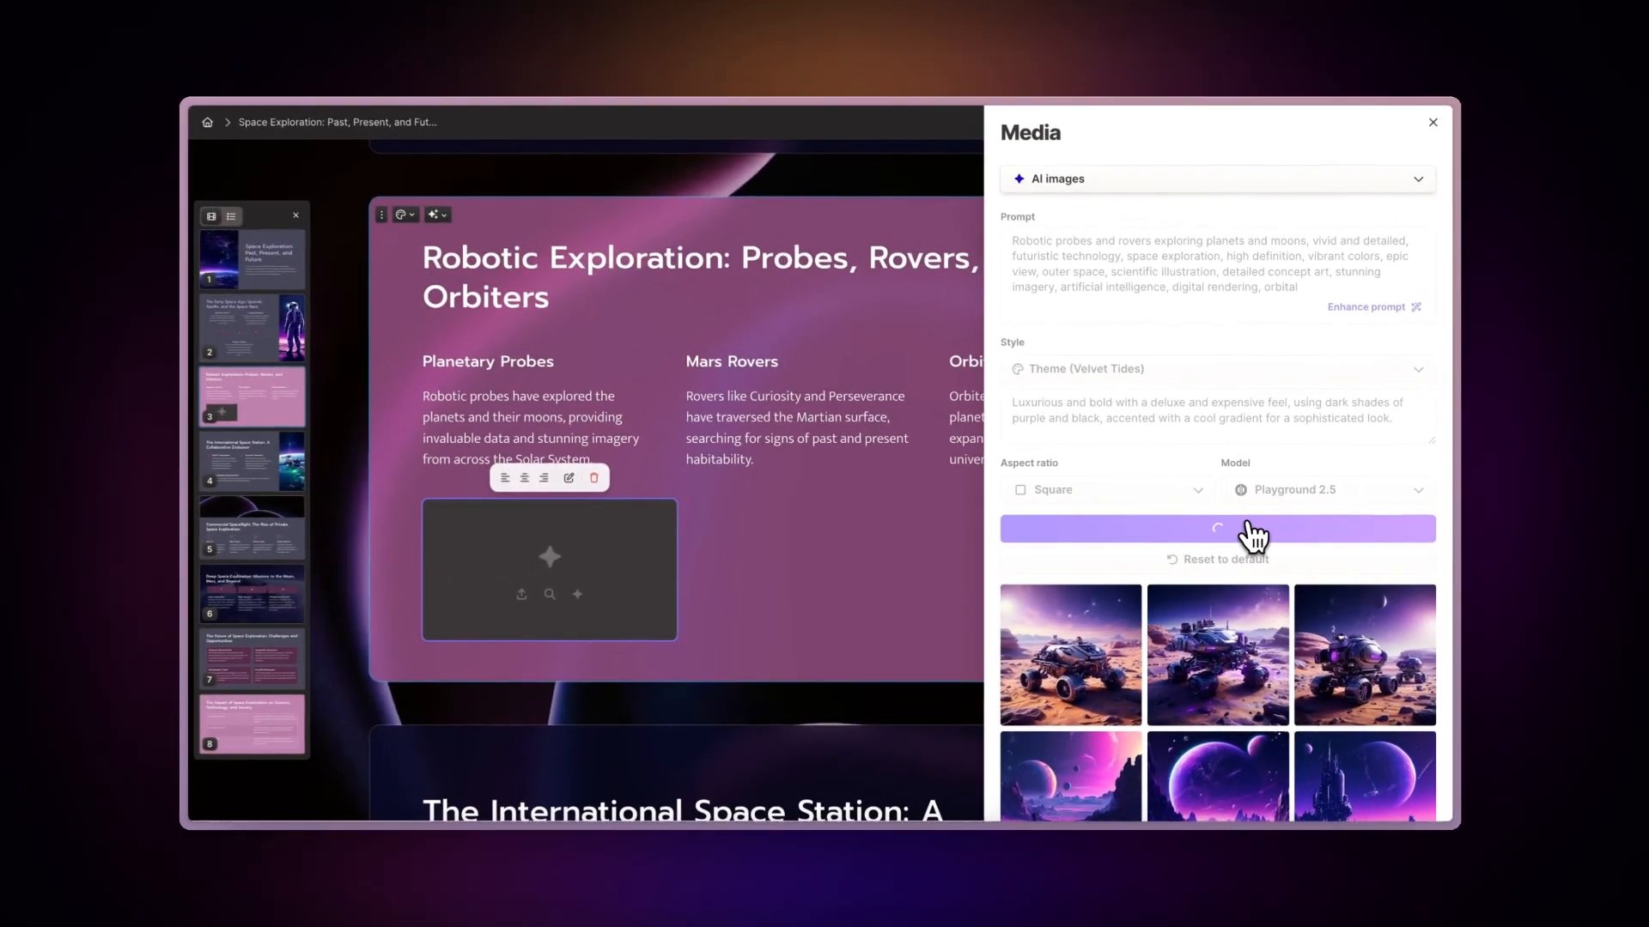
- Insert the generated robotic rover image into the Robotic Exploration card
left_click(1296, 491)
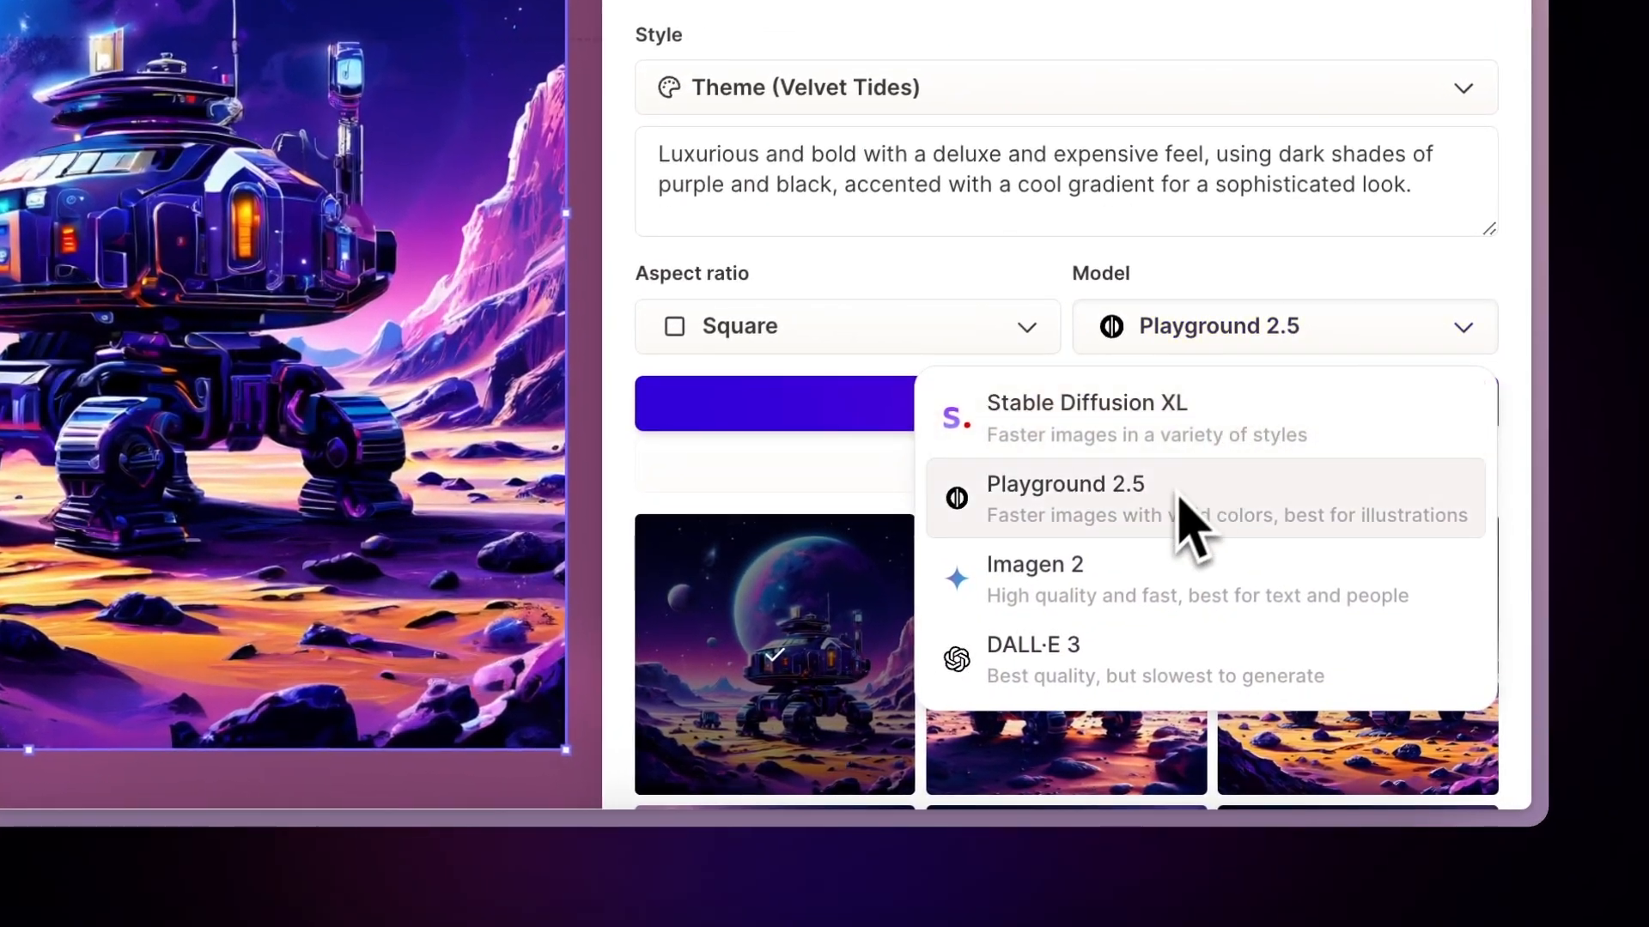
mouse_move(1154, 683)
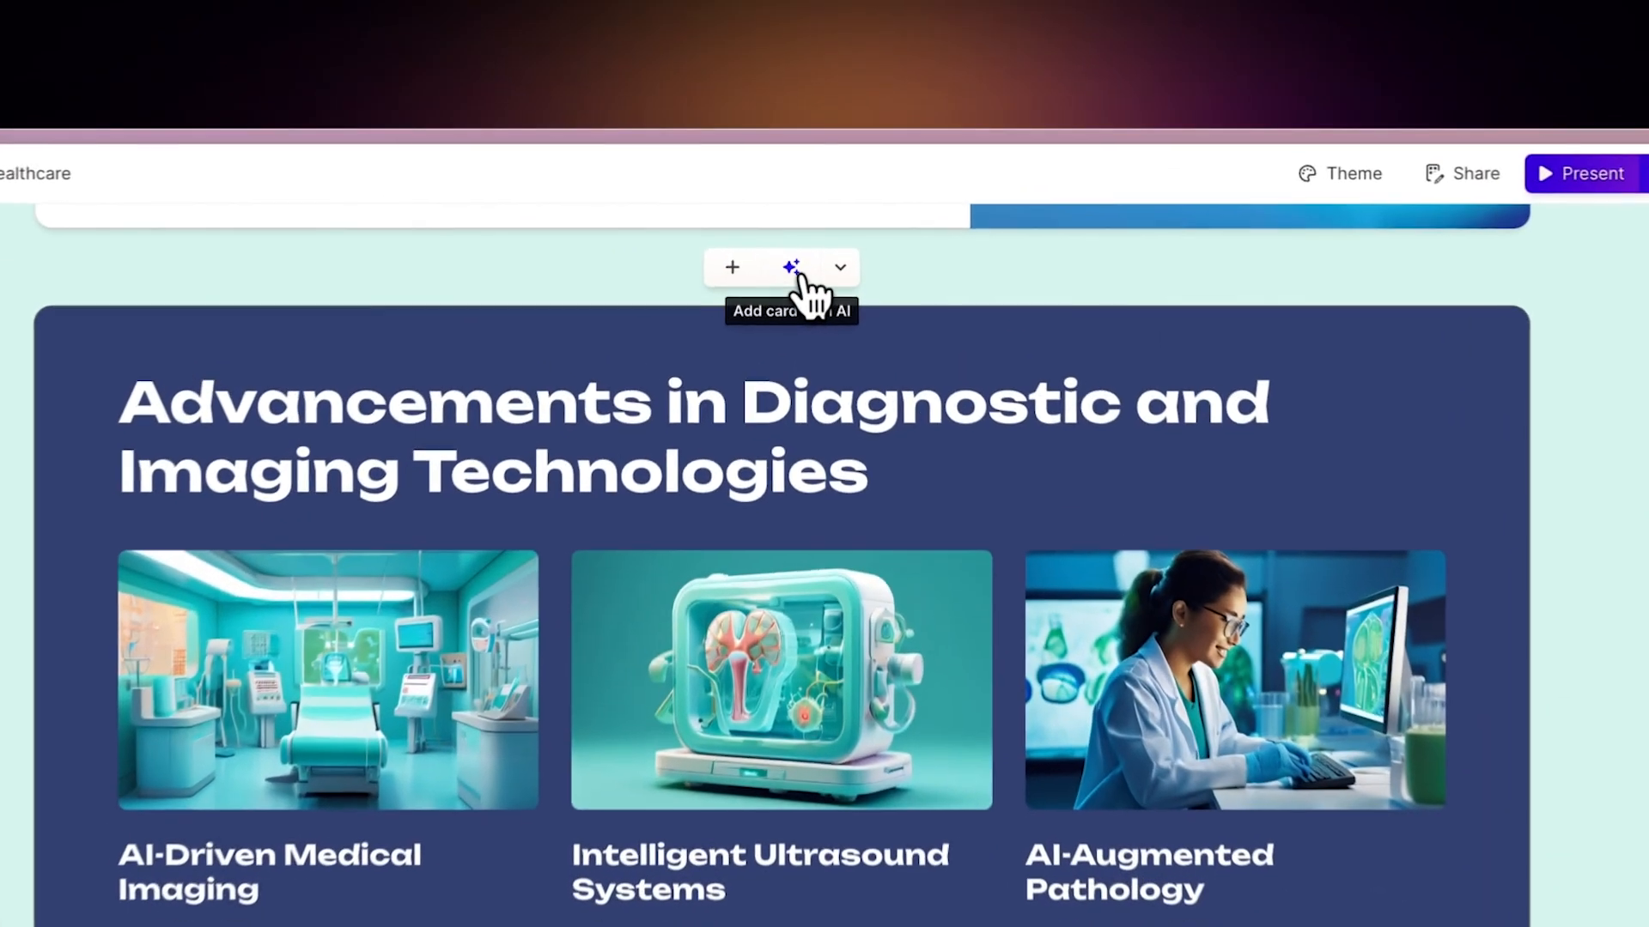
- Add an AI card above the Advancements in Diagnostic and Imaging Technologies card
left_click(792, 267)
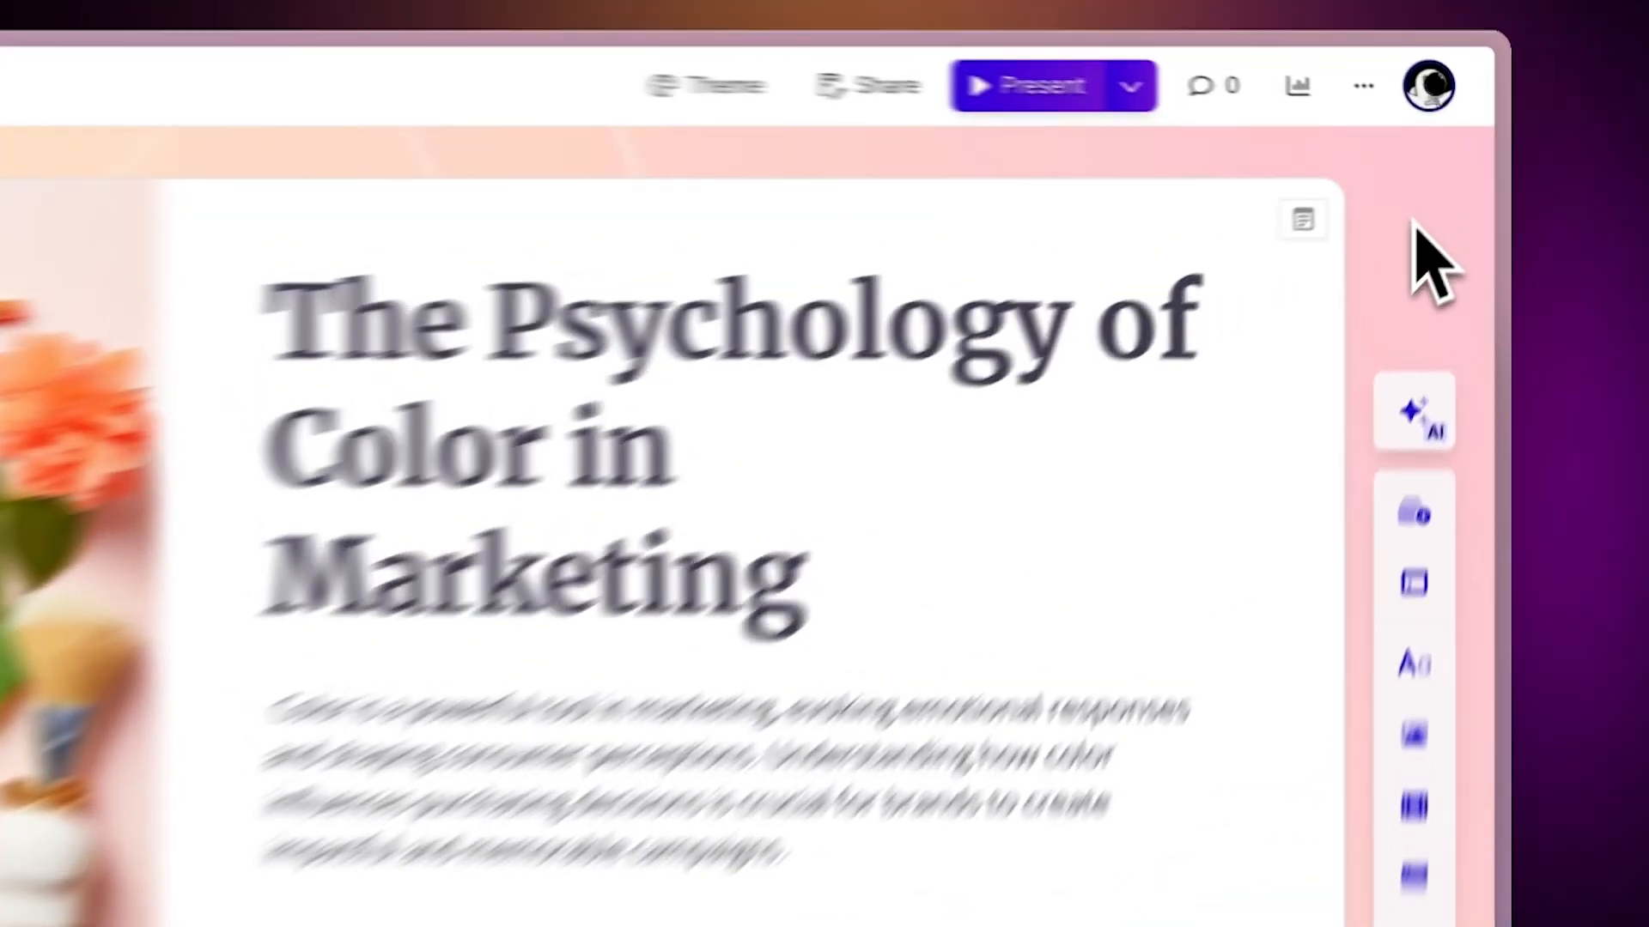
- Generate speaker notes from the idea 'Impact of color psychology in marketing'
left_click(1302, 219)
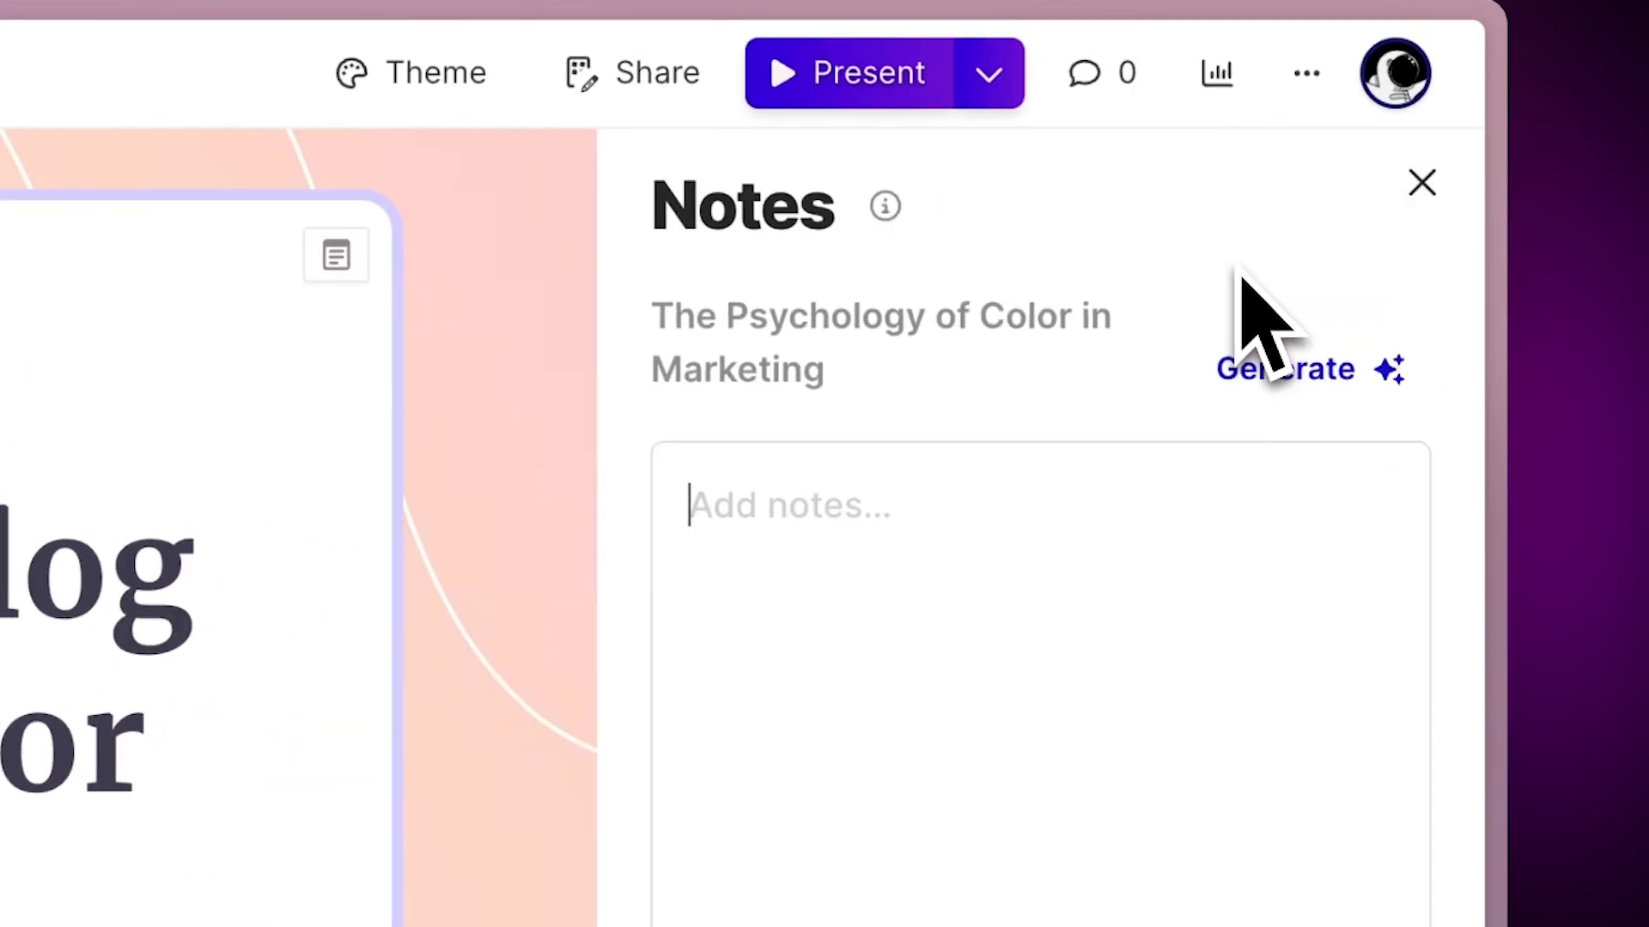
type("Impact of color p")
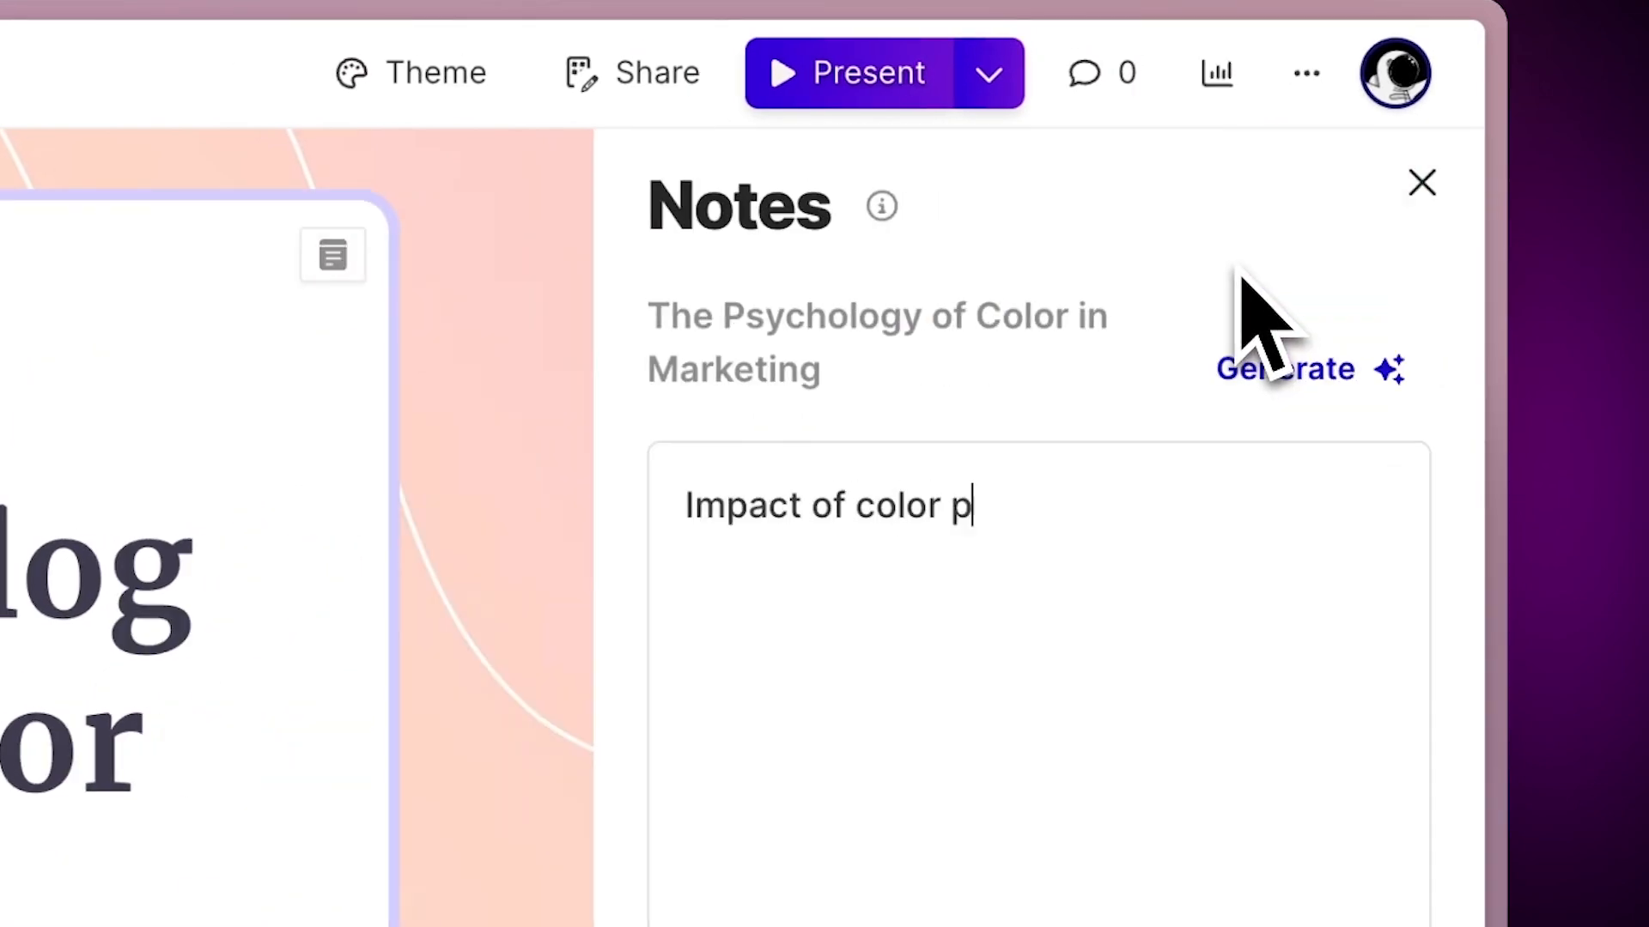
type("sychology in marketing")
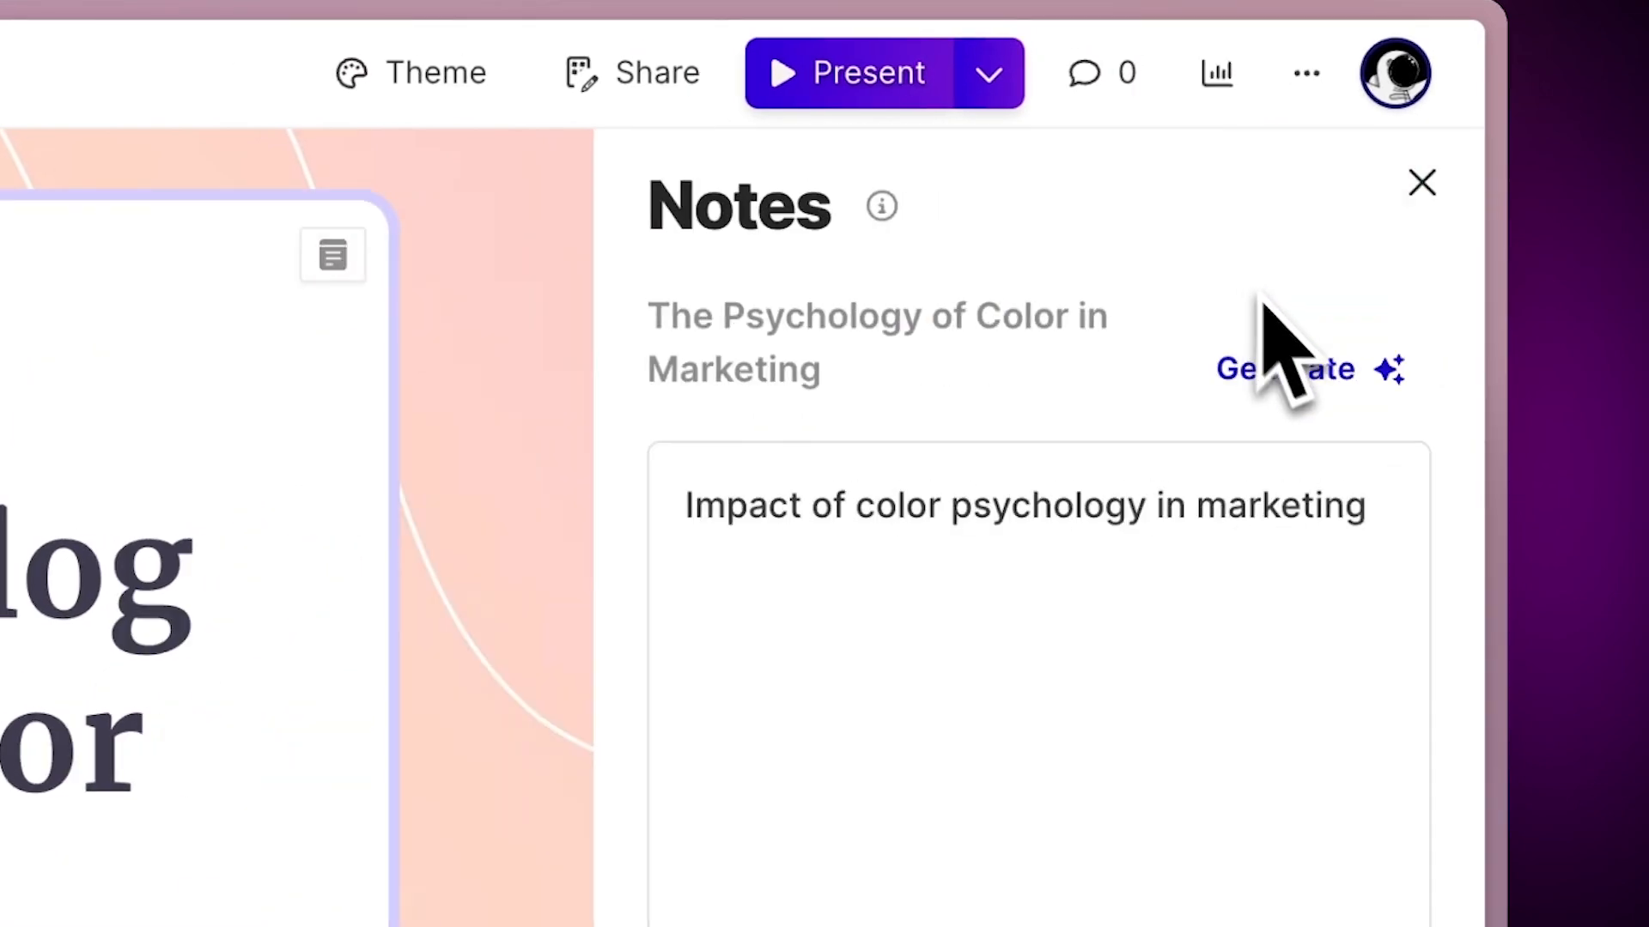
left_click(1283, 369)
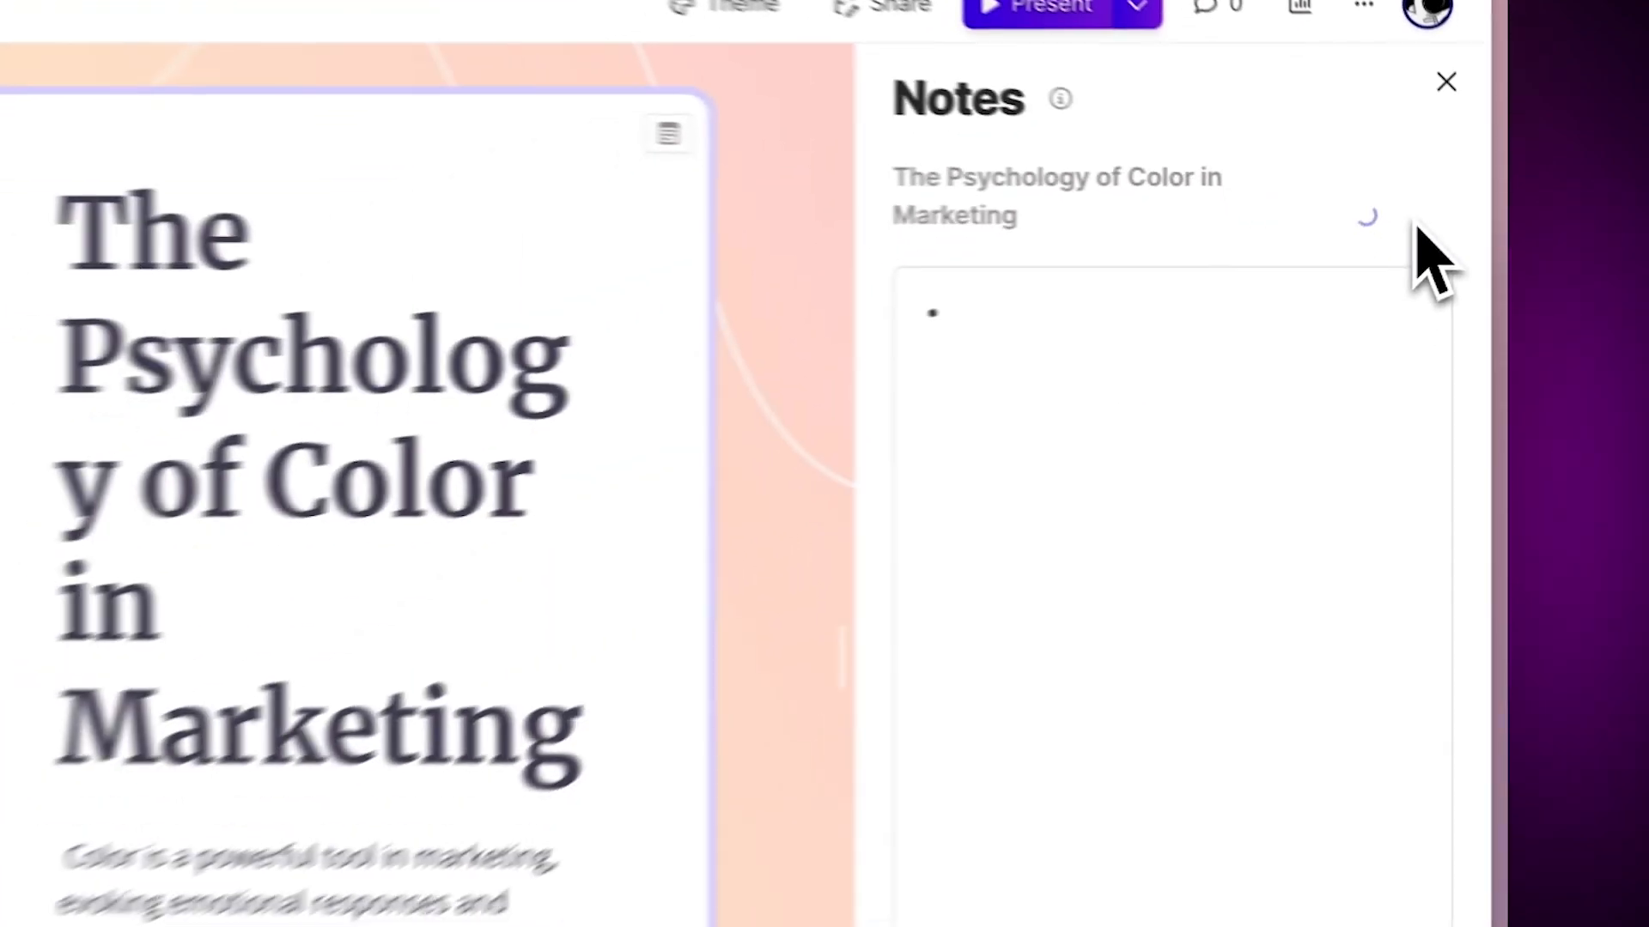
left_click(1376, 151)
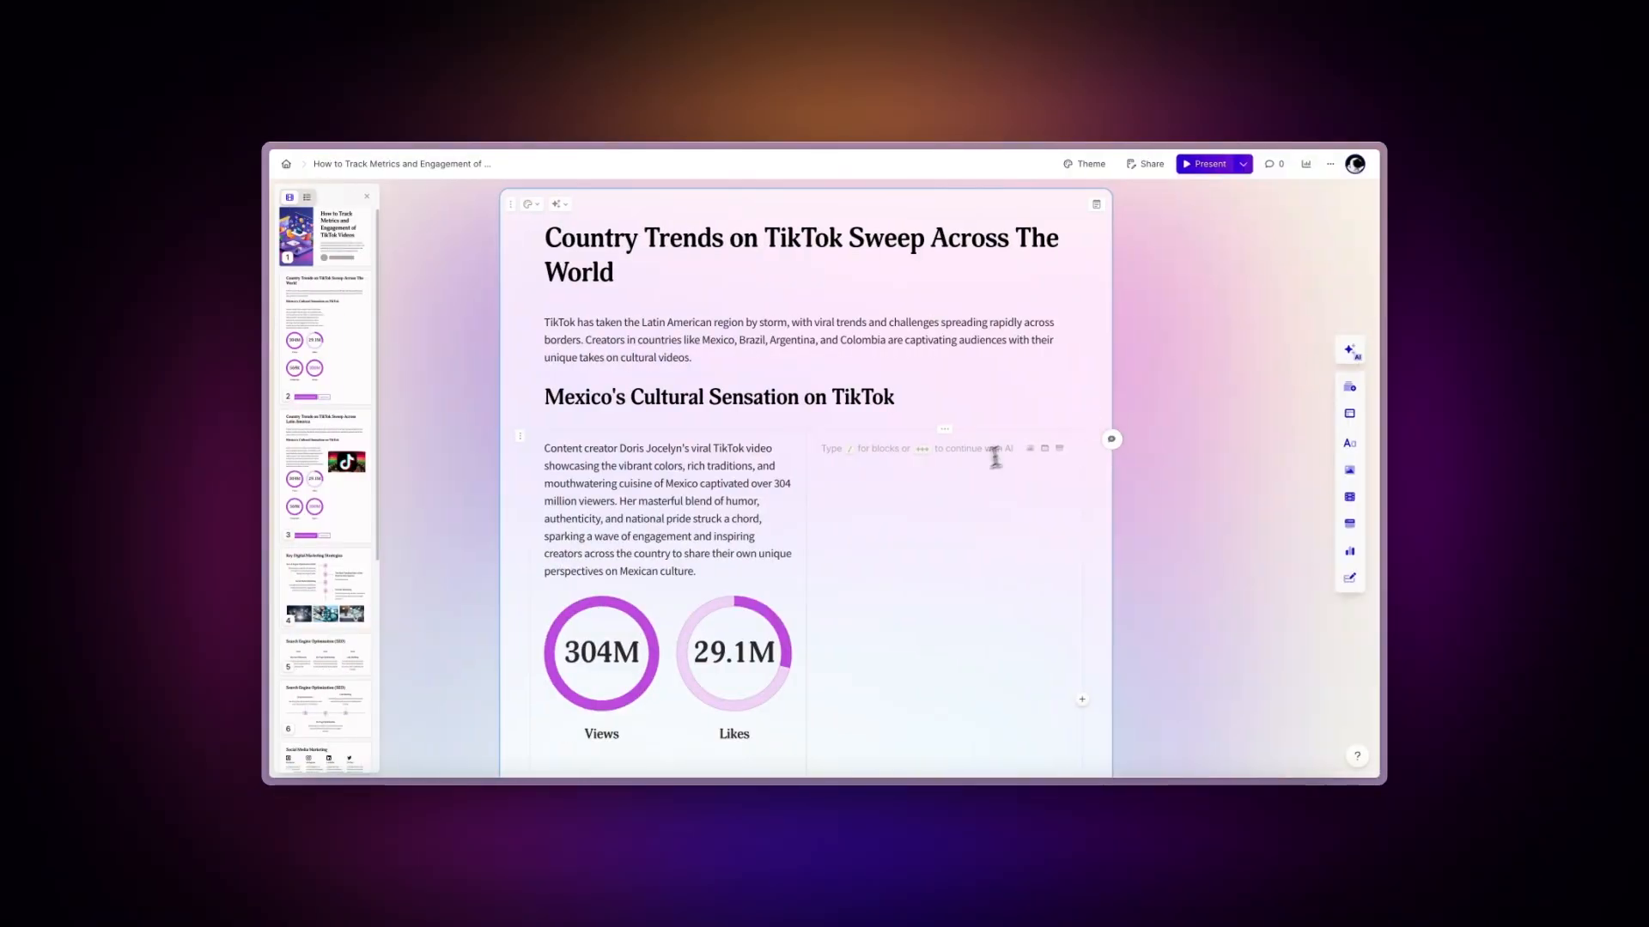
- Scroll down the NASA Space Travel Statistics card and click on the card
scroll("down", 3)
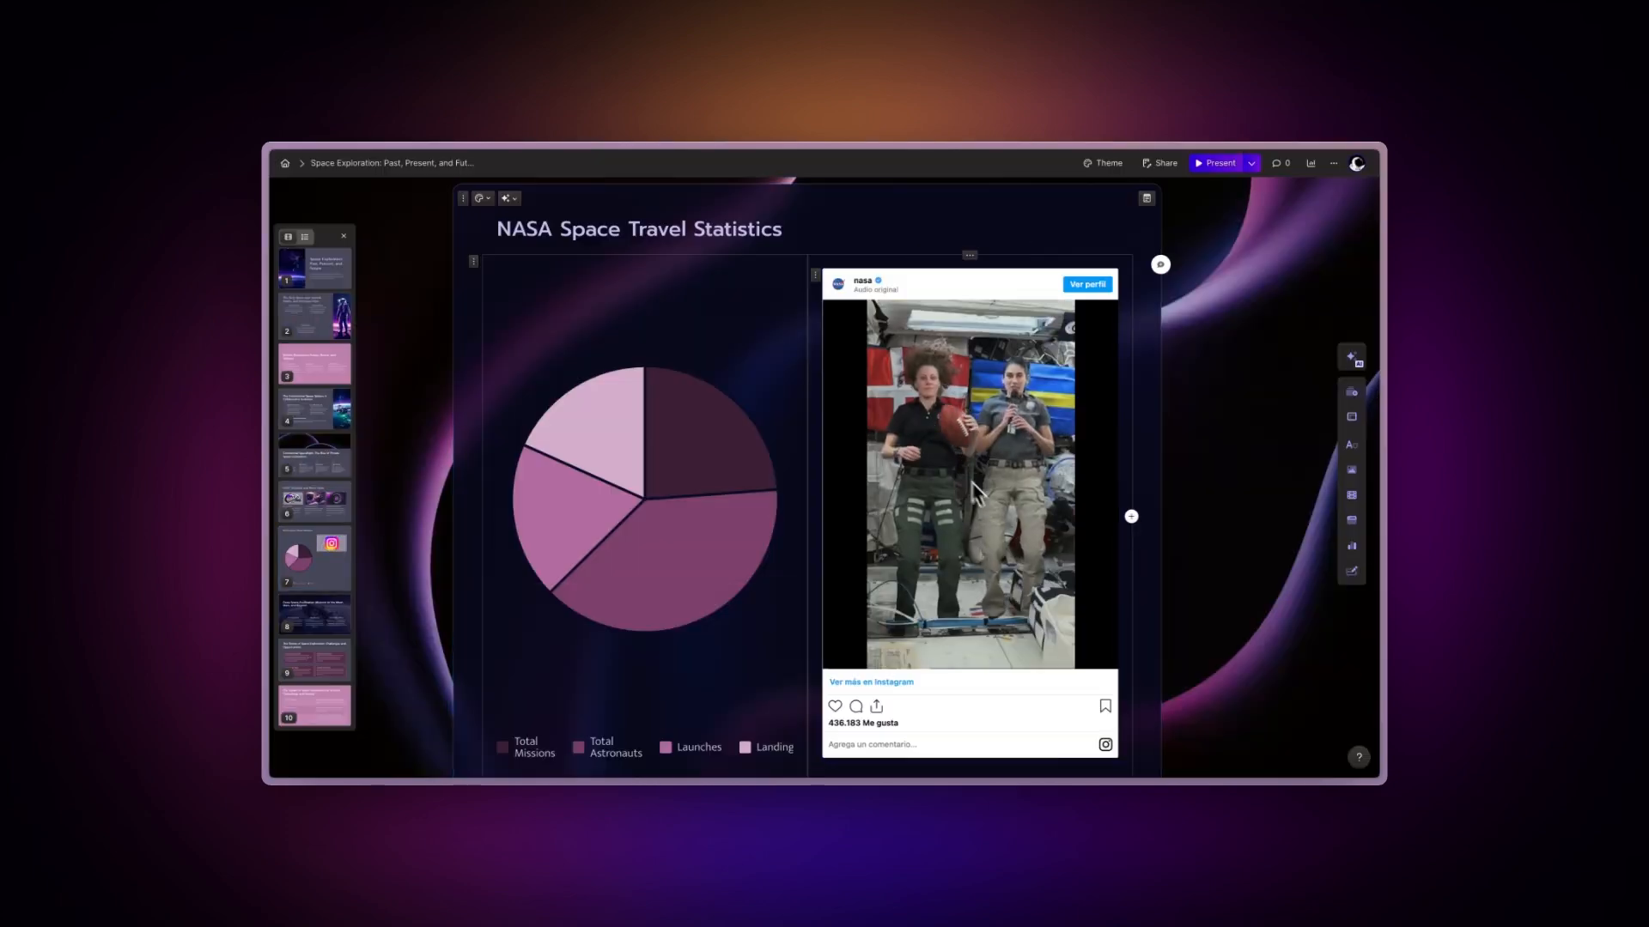
left_click(851, 204)
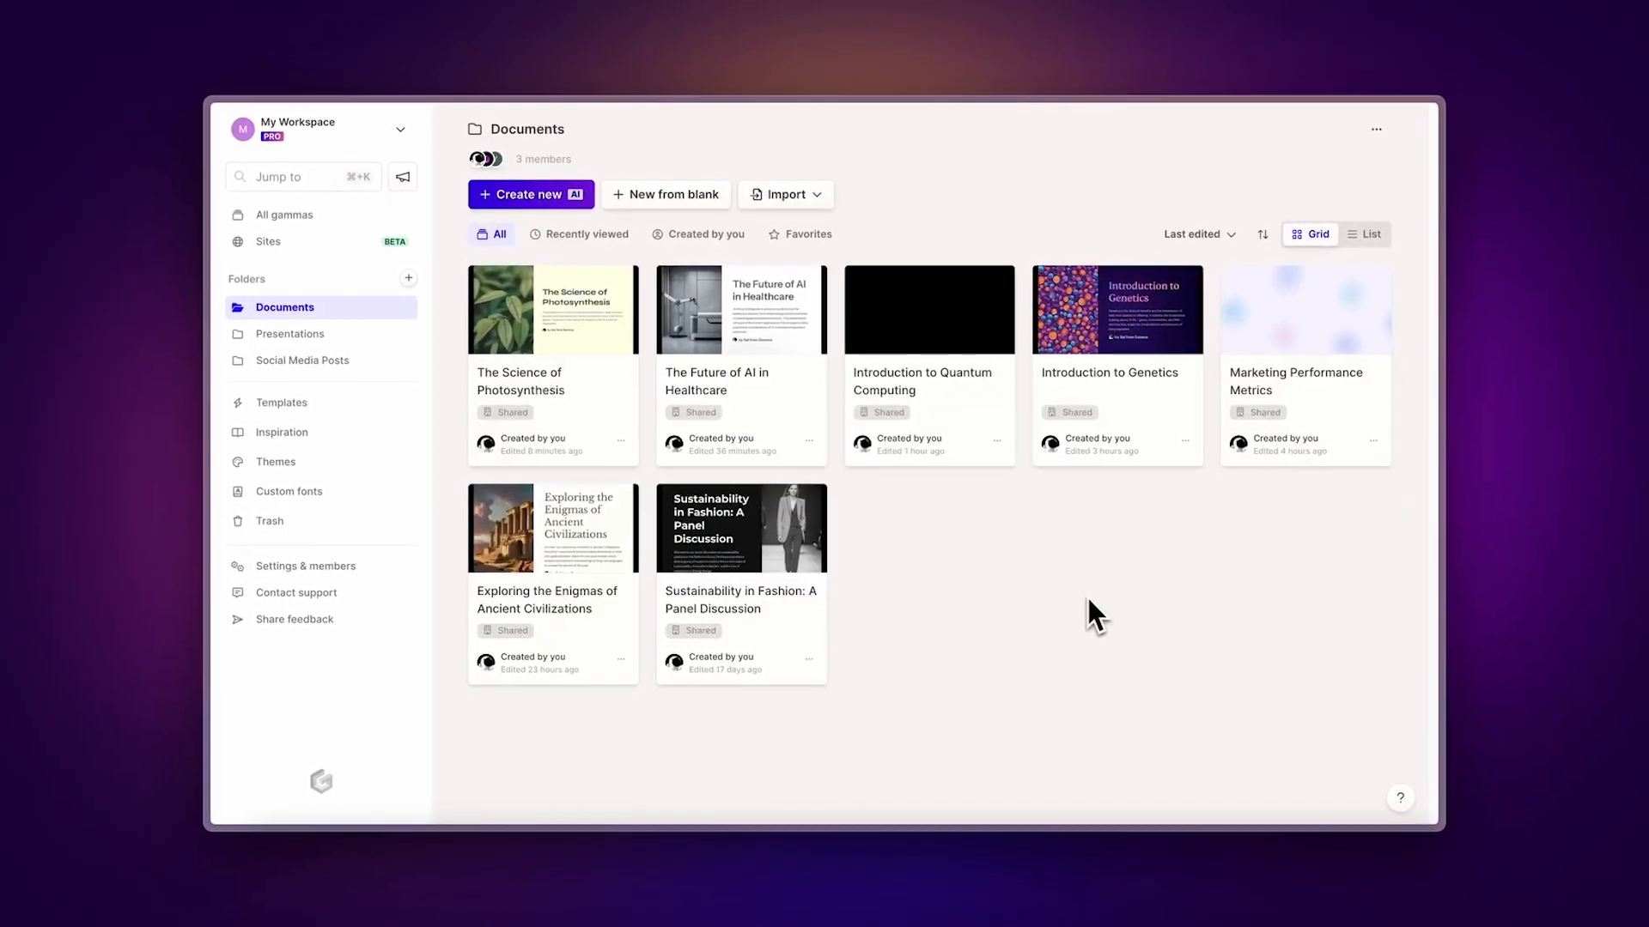
- Open the help menu from the bottom-right ? button on the Documents dashboard
left_click(1399, 797)
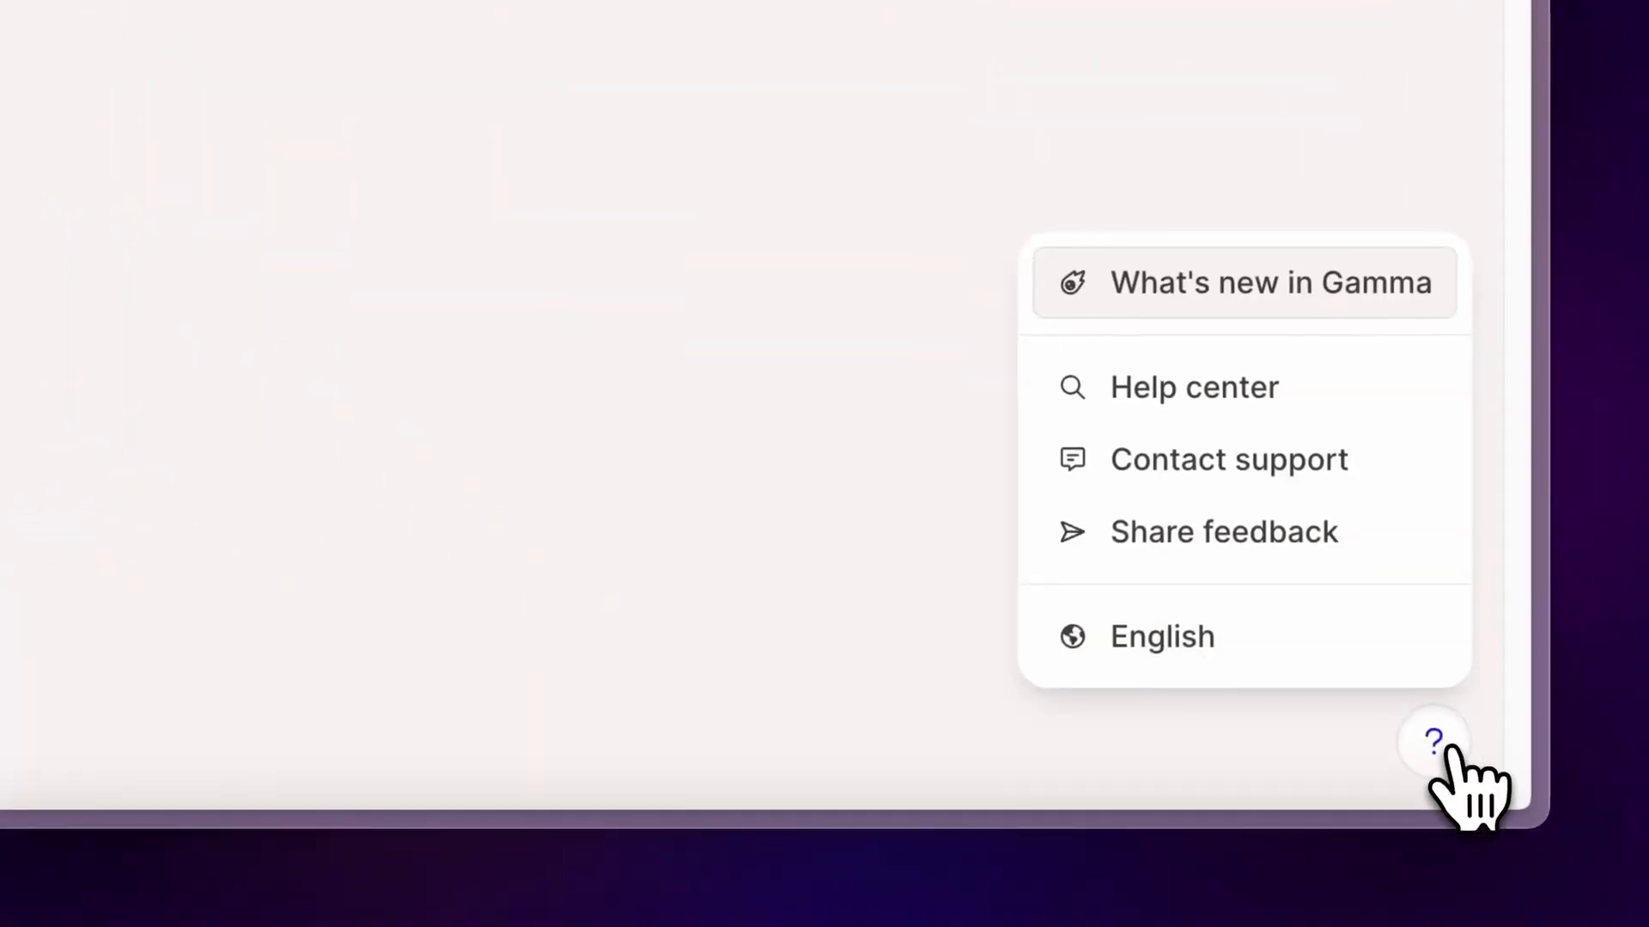
mouse_move(1409, 573)
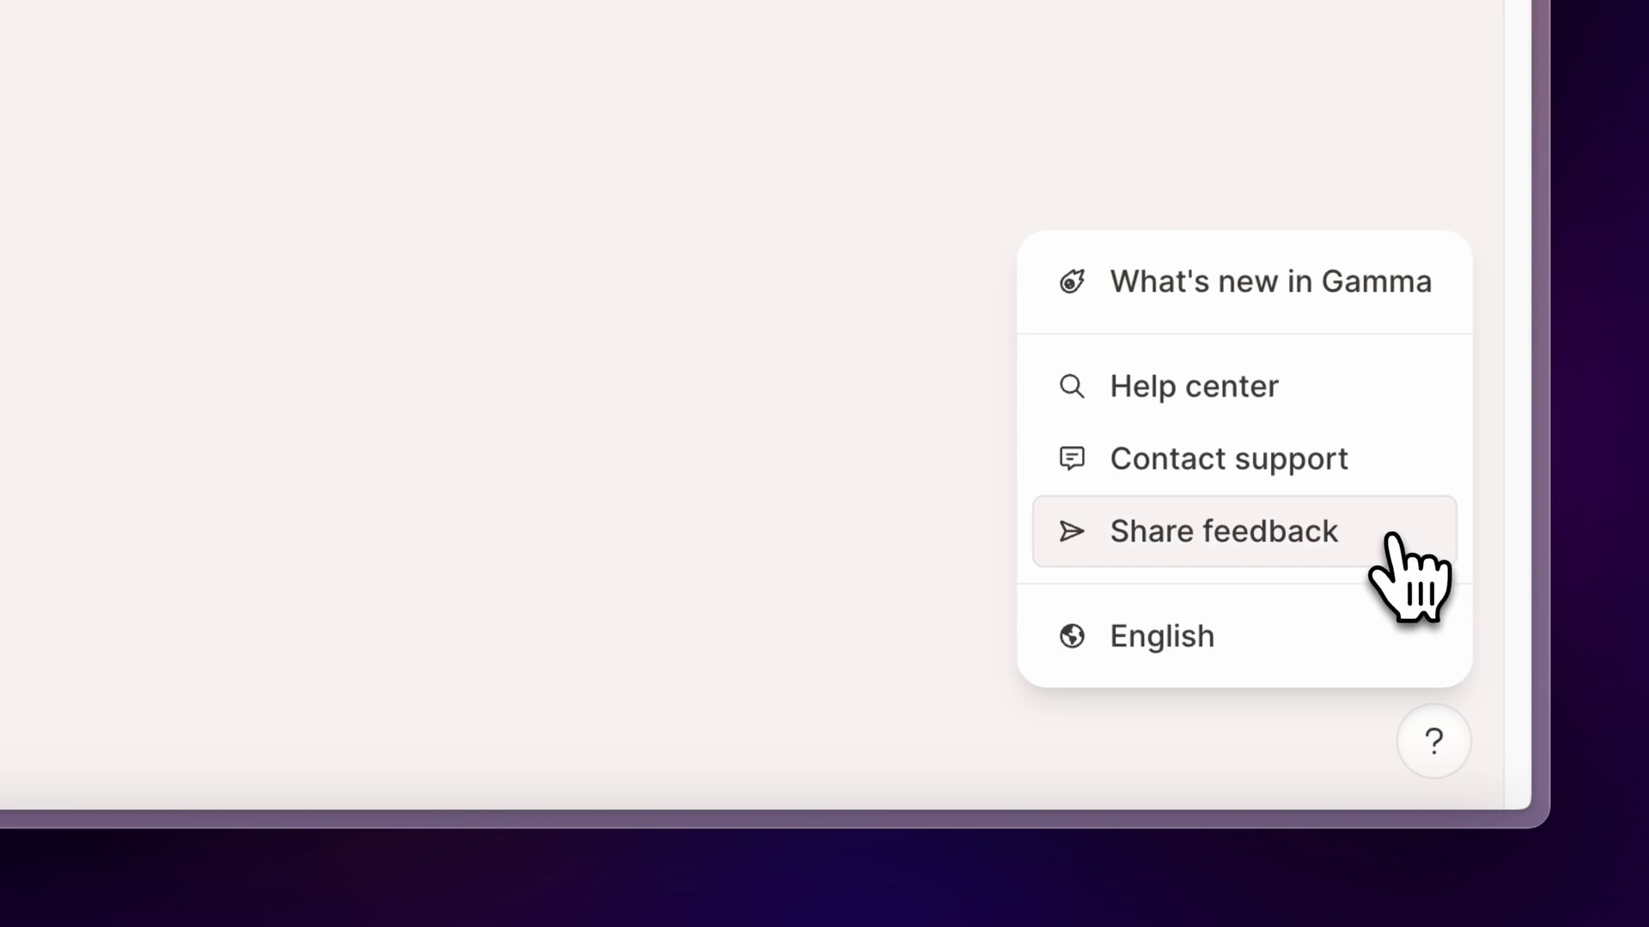